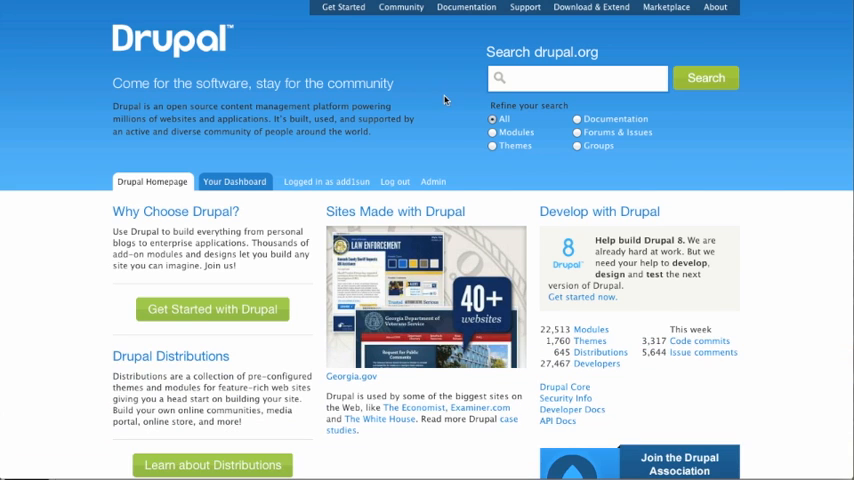
# Go into the community documentation's Installation Guide and choose System requirements from its step list.
pyautogui.click(462, 8)
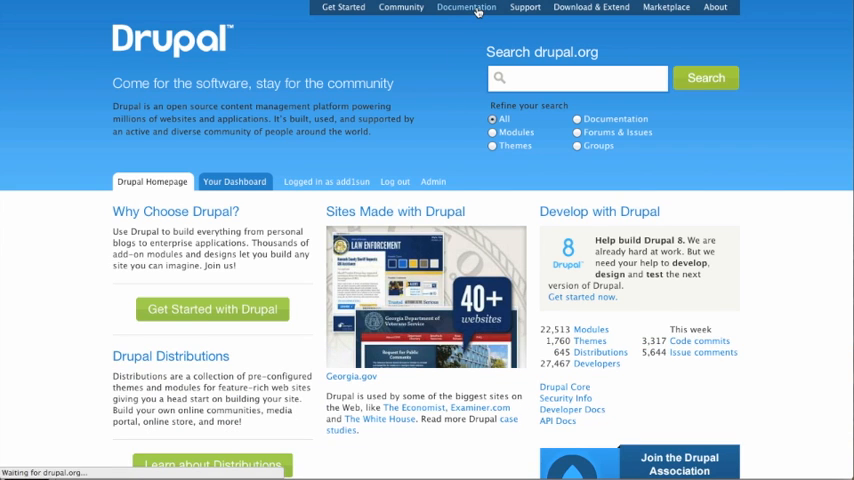
pyautogui.click(462, 8)
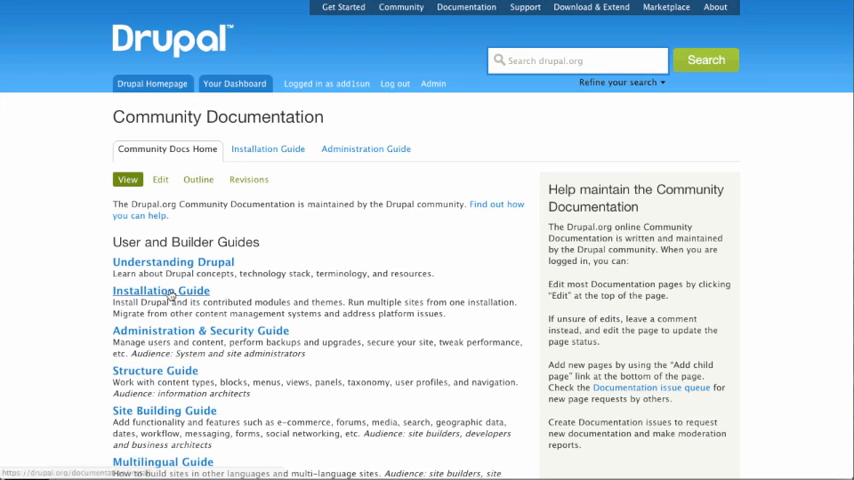
pyautogui.click(160, 290)
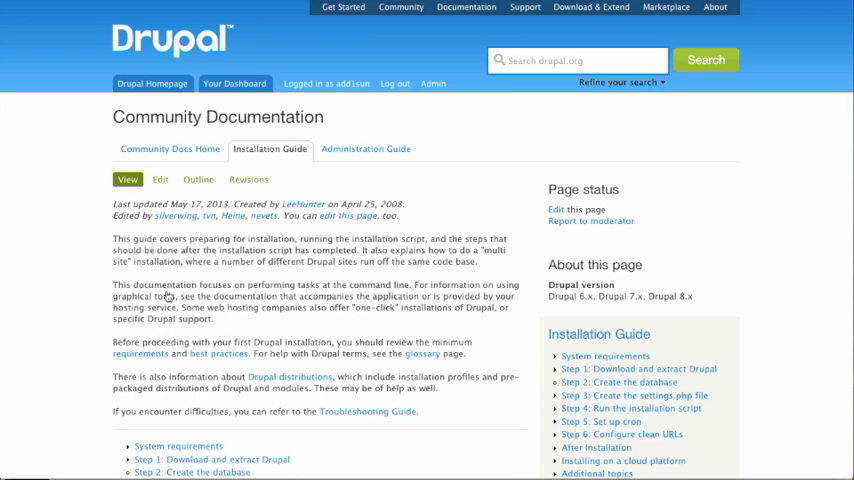
pyautogui.scroll(-3)
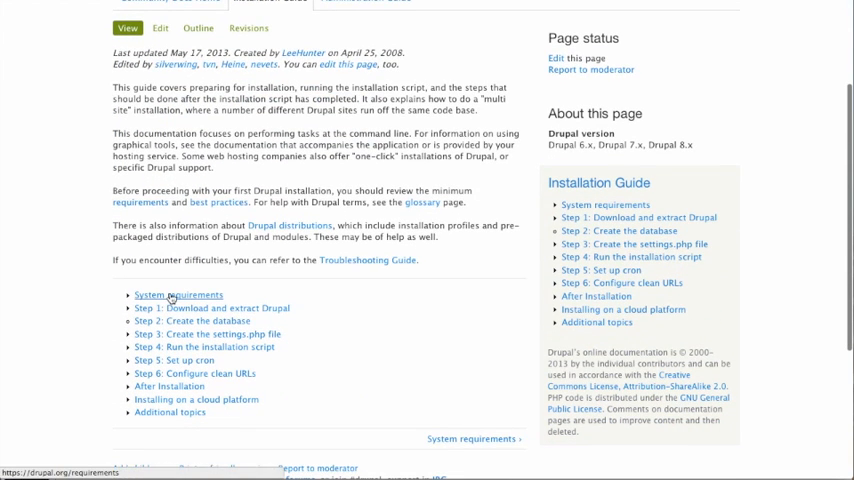
pyautogui.click(176, 294)
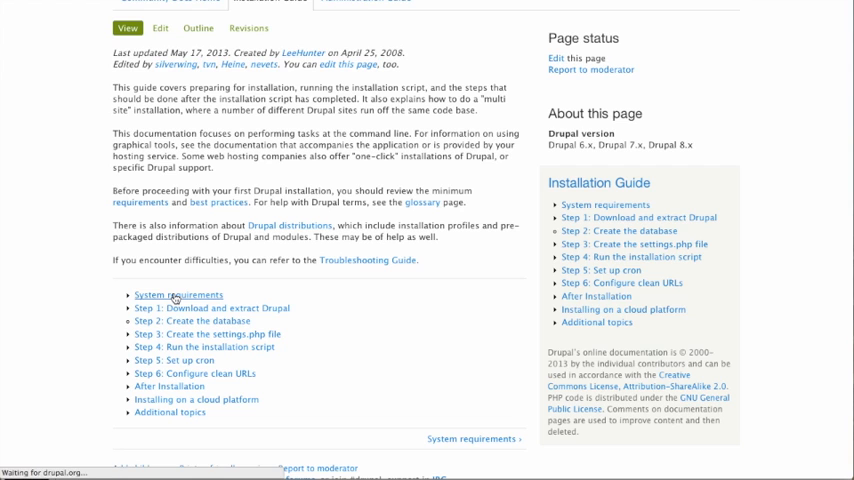
# Scroll the System requirements page through its Disk space, Web server, Database and PHP sections.
pyautogui.click(176, 294)
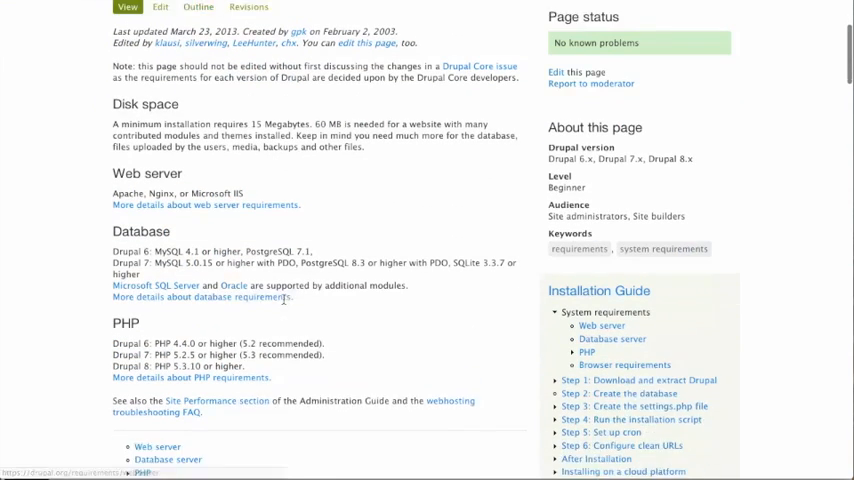
pyautogui.scroll(-3)
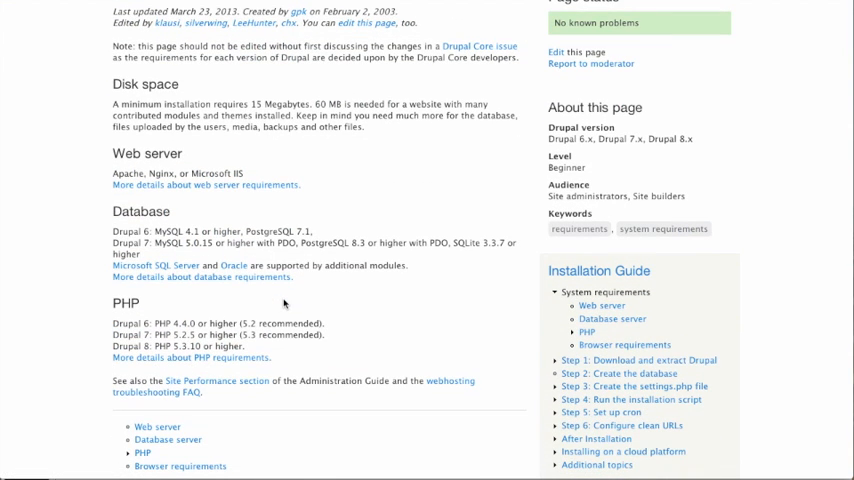
pyautogui.scroll(-3)
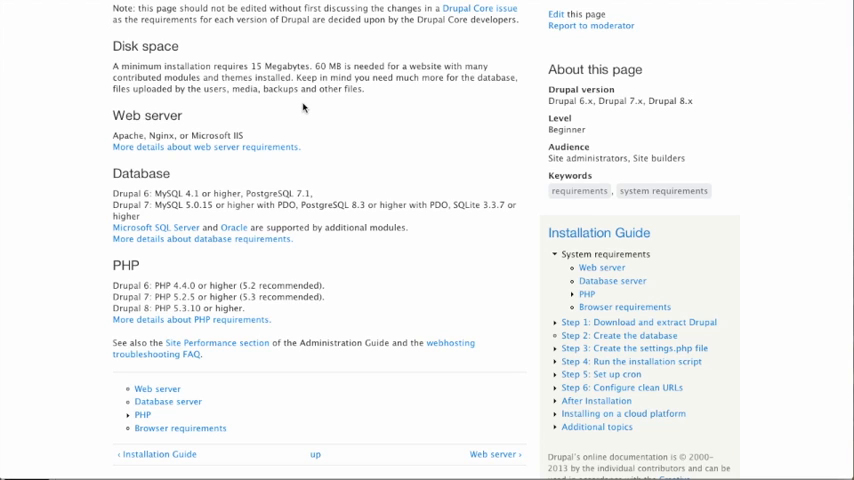
pyautogui.scroll(-3)
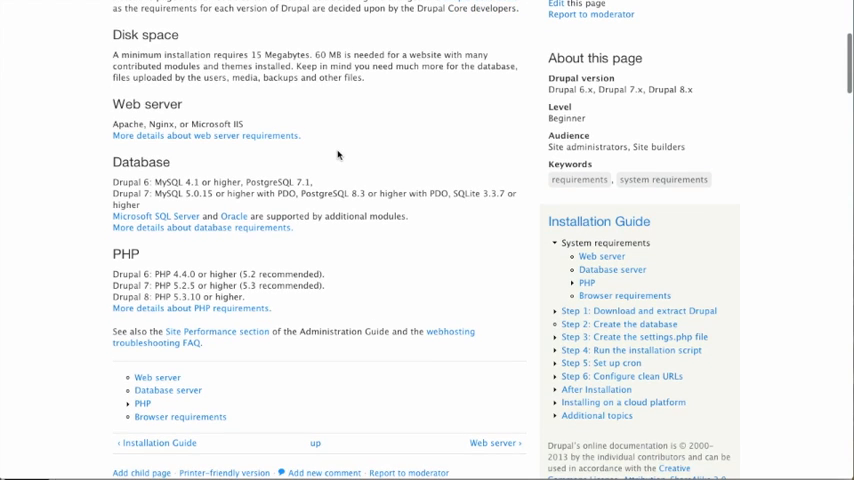
pyautogui.moveTo(100, 106)
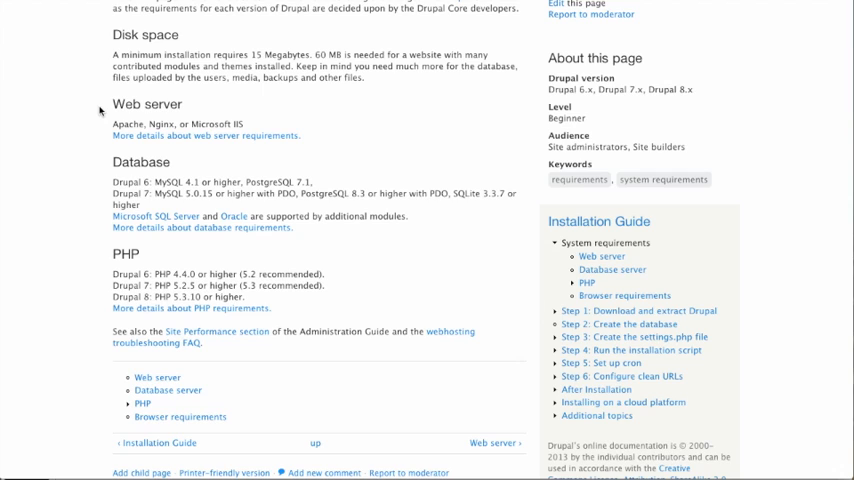
pyautogui.doubleClick(128, 122)
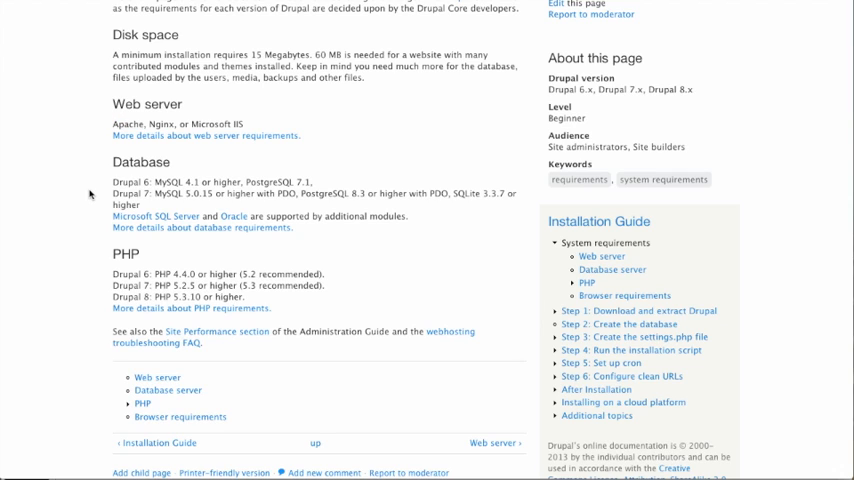
pyautogui.moveTo(164, 204)
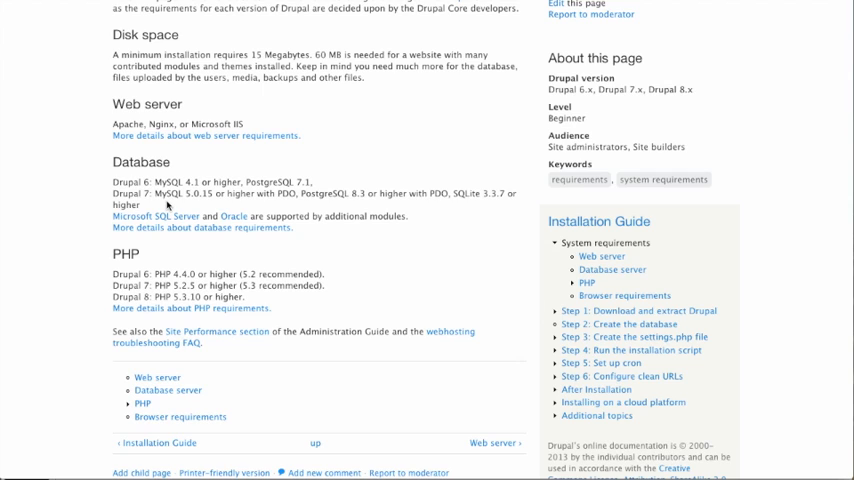
pyautogui.moveTo(84, 280)
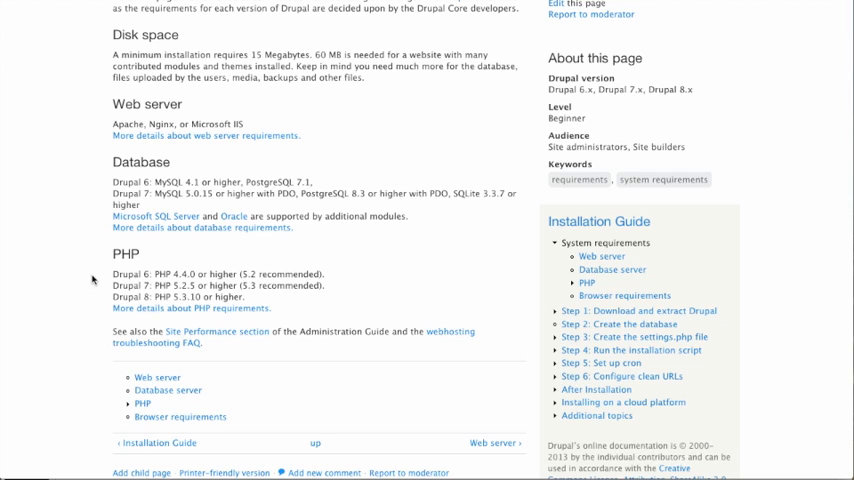
pyautogui.moveTo(140, 284)
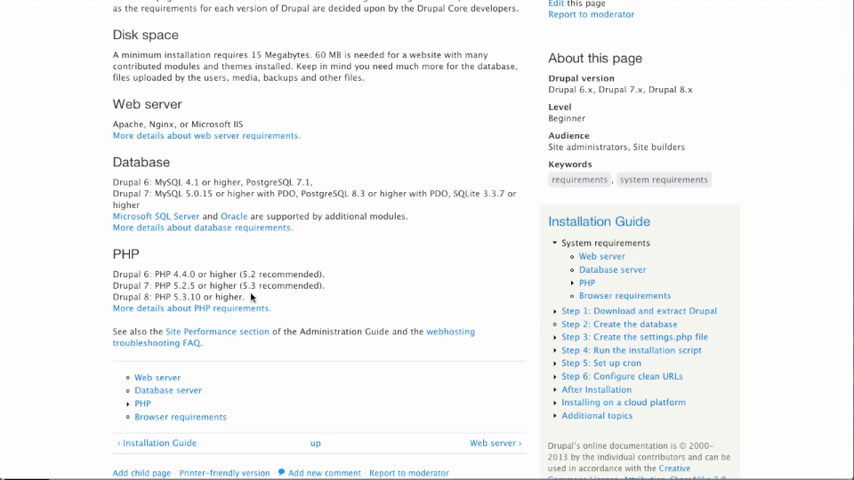
pyautogui.moveTo(276, 302)
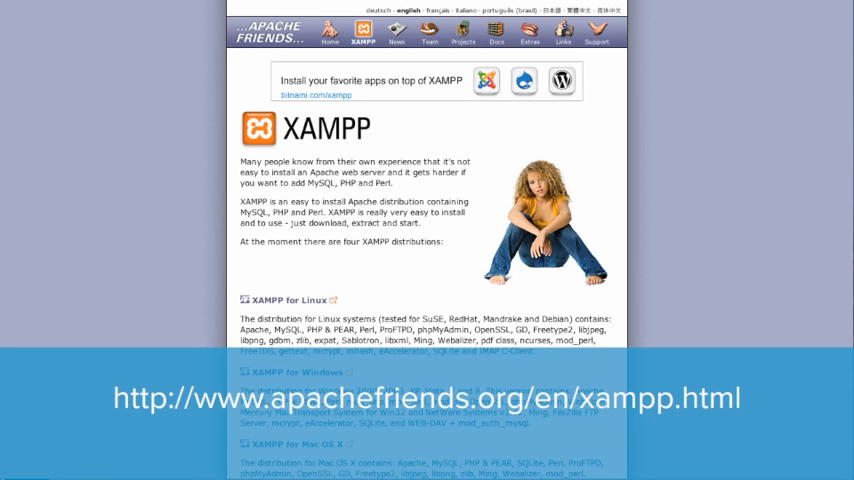
# Scroll through the list of XAMPP distributions for Linux, Windows and Mac OS X.
pyautogui.scroll(-3)
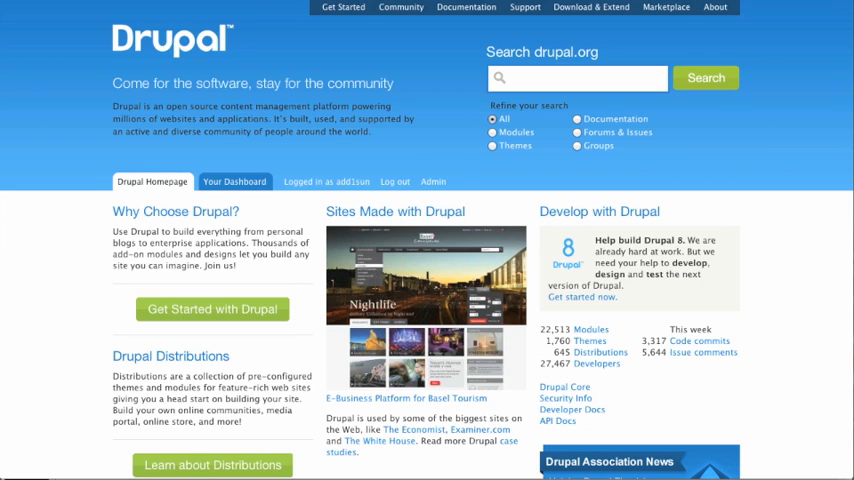
pyautogui.moveTo(180, 284)
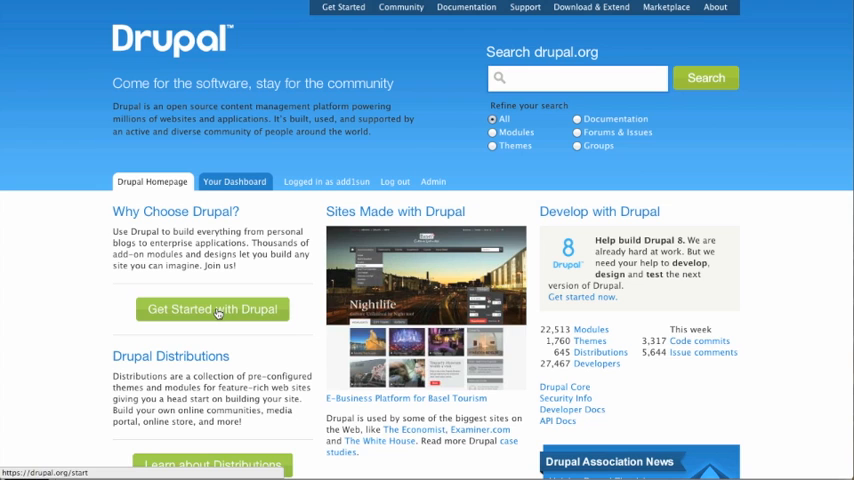
# Reach the Drupal core downloads table and download the recommended 7.22 release as a zip.
pyautogui.click(212, 308)
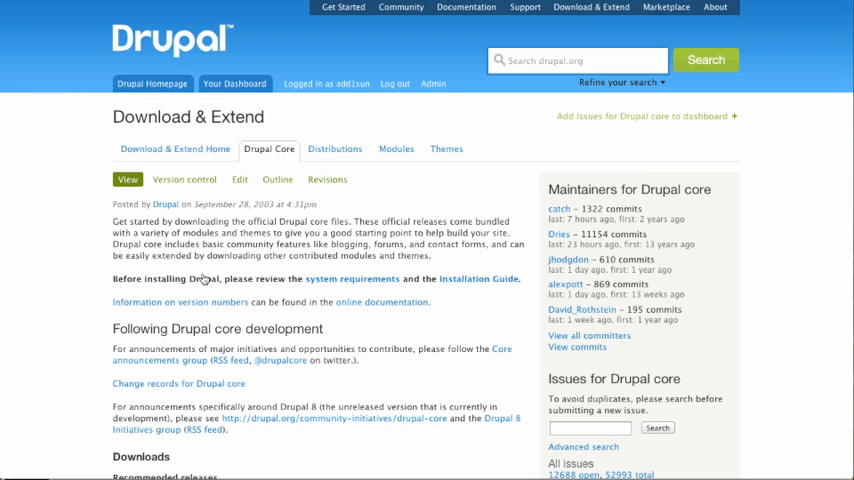
pyautogui.scroll(-3)
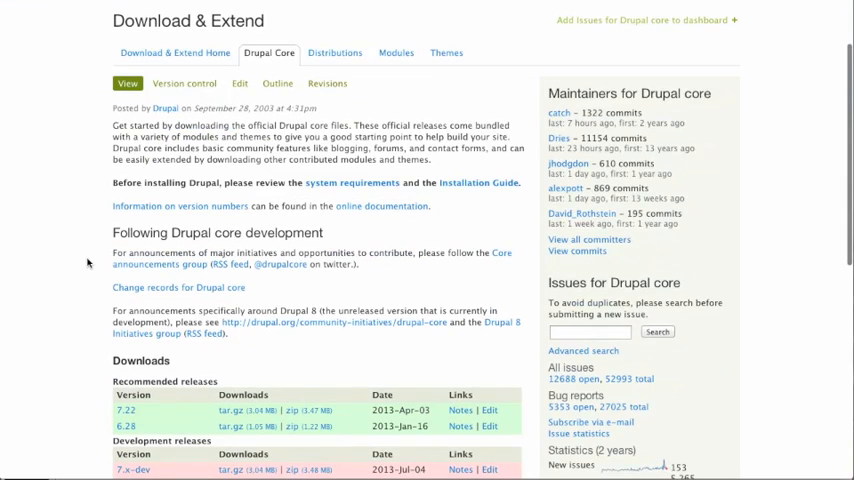
pyautogui.scroll(-3)
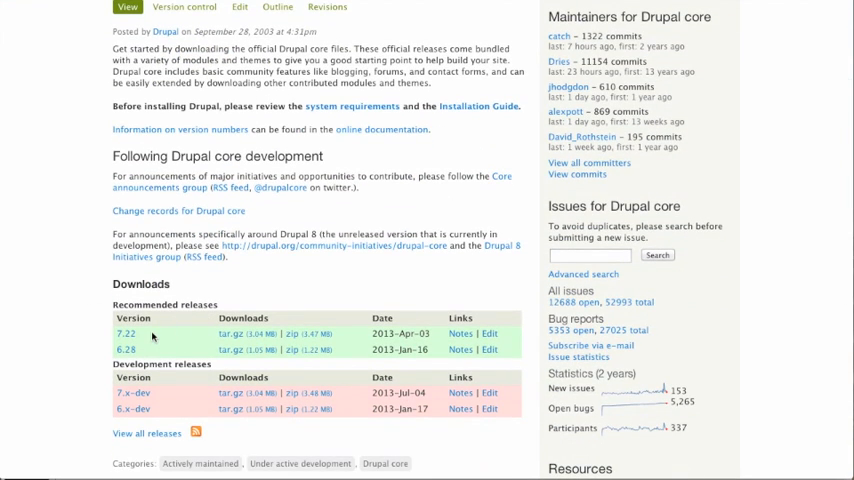
pyautogui.moveTo(478, 332)
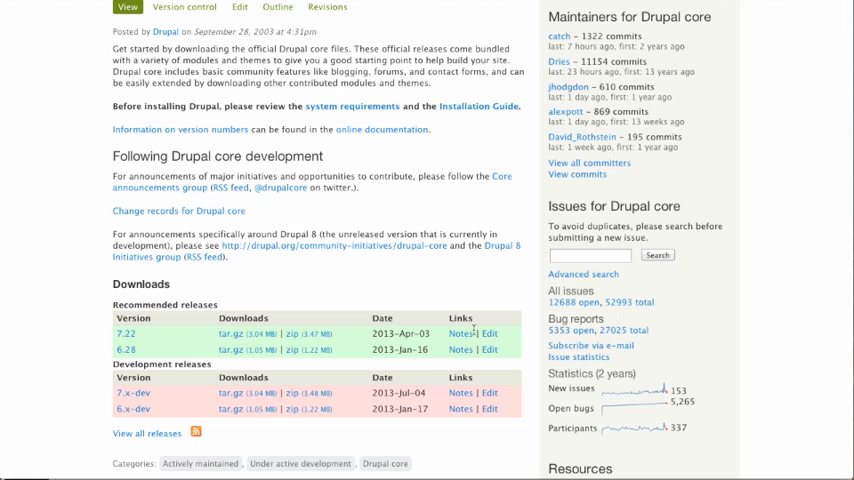
pyautogui.moveTo(462, 338)
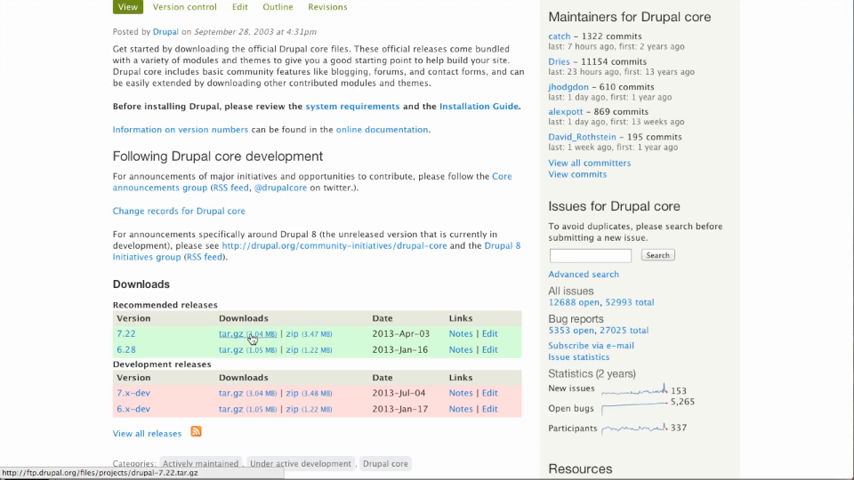
pyautogui.moveTo(234, 336)
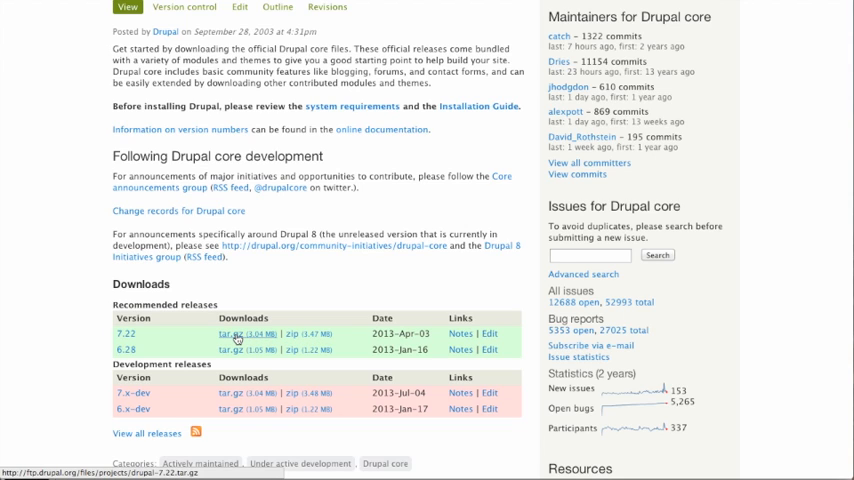
pyautogui.moveTo(304, 336)
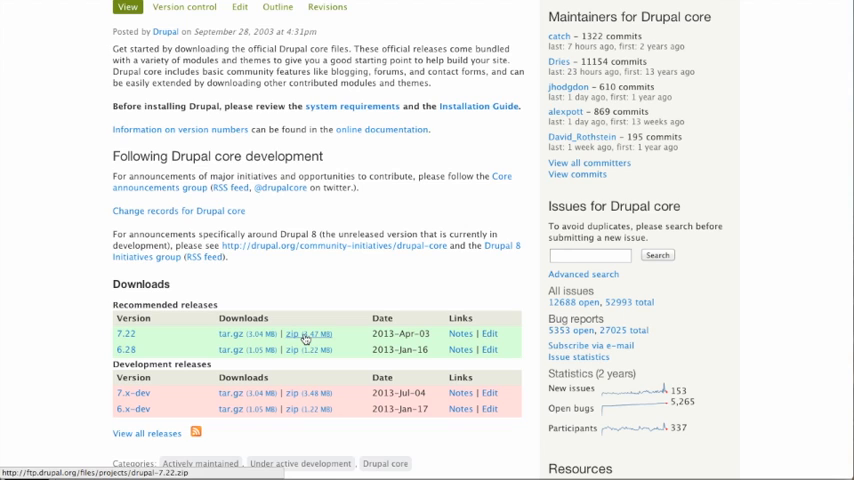
pyautogui.click(292, 332)
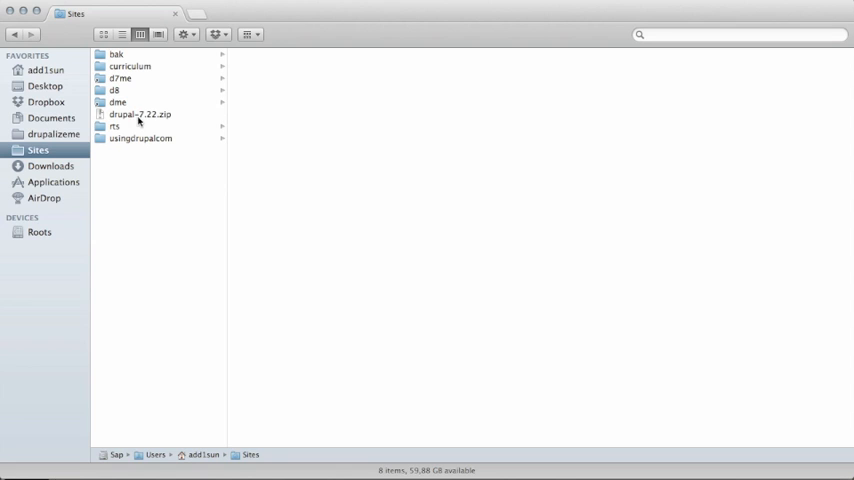
# Select drupal-7.22.zip in Sites and open the extracted drupal-7.22 folder to list its files.
pyautogui.click(144, 114)
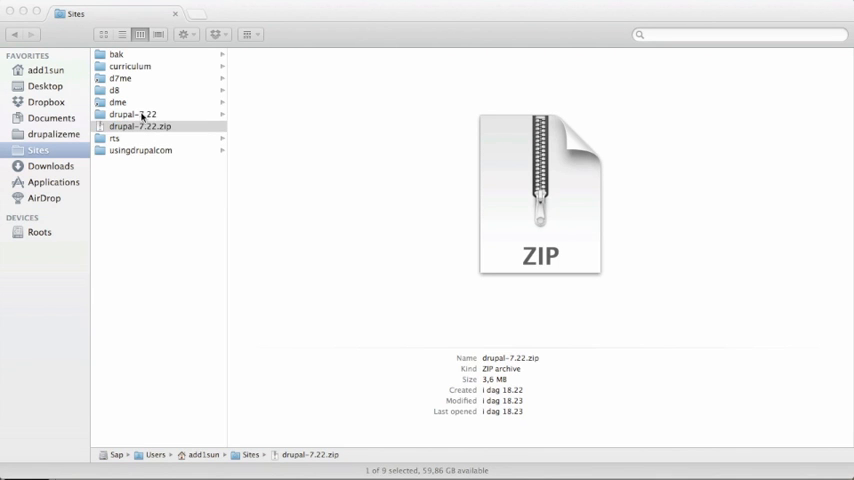
pyautogui.click(152, 116)
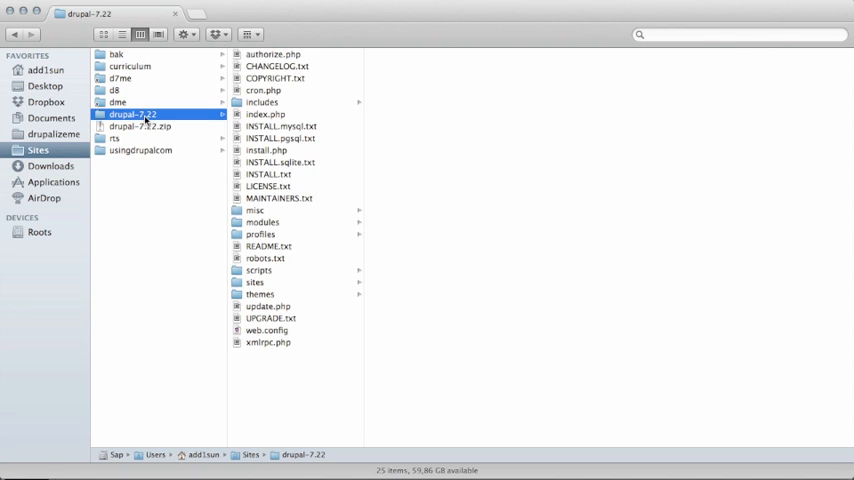
pyautogui.moveTo(140, 128)
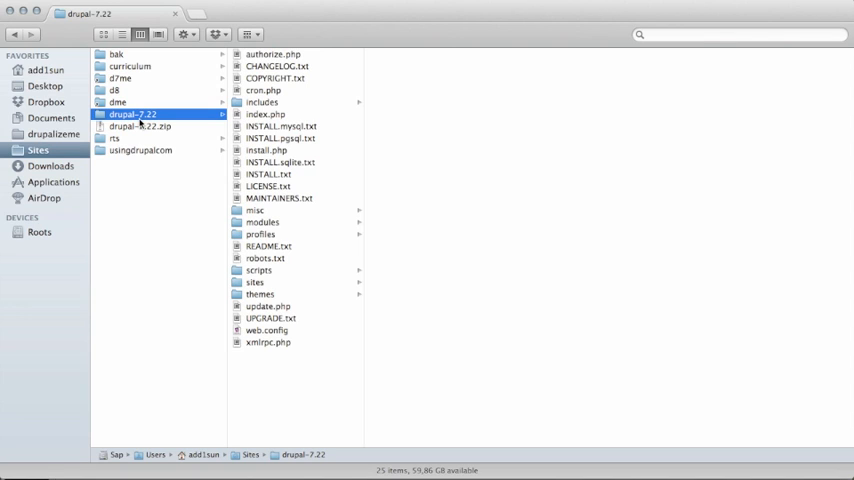
pyautogui.moveTo(160, 120)
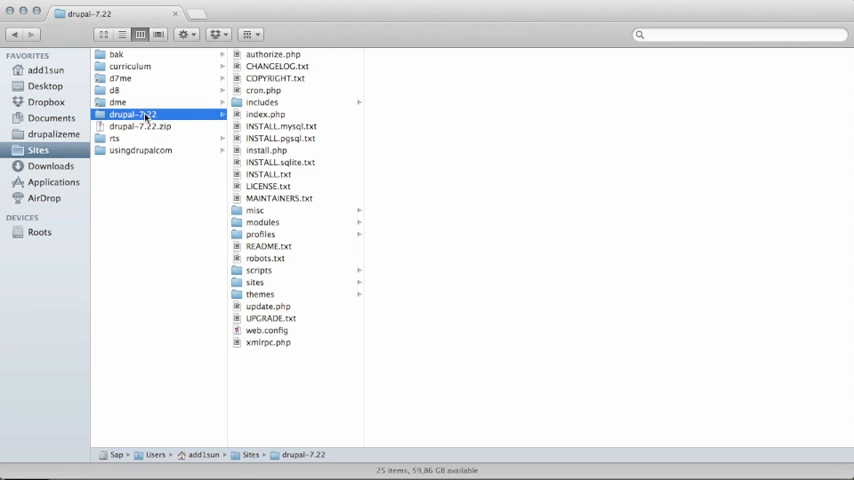
pyautogui.moveTo(276, 66)
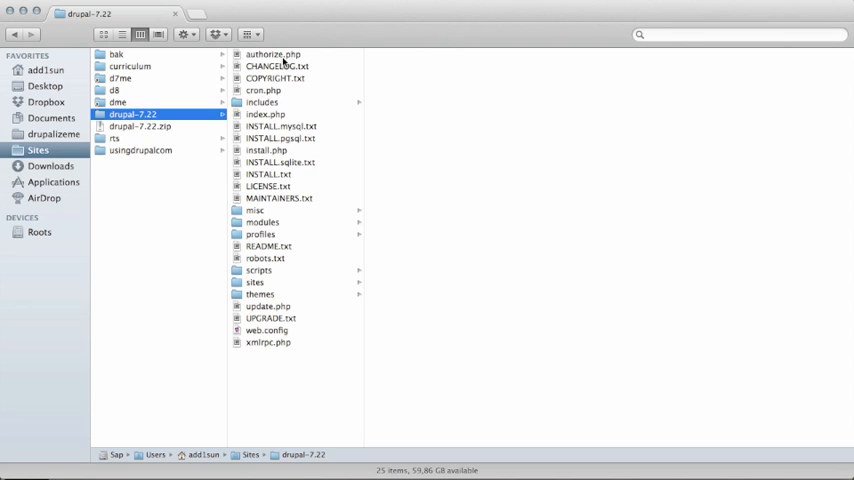
pyautogui.moveTo(296, 114)
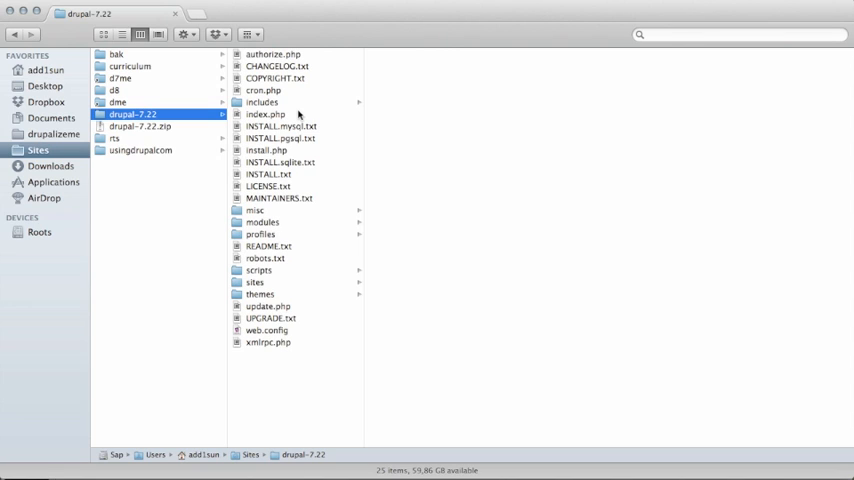
pyautogui.moveTo(470, 270)
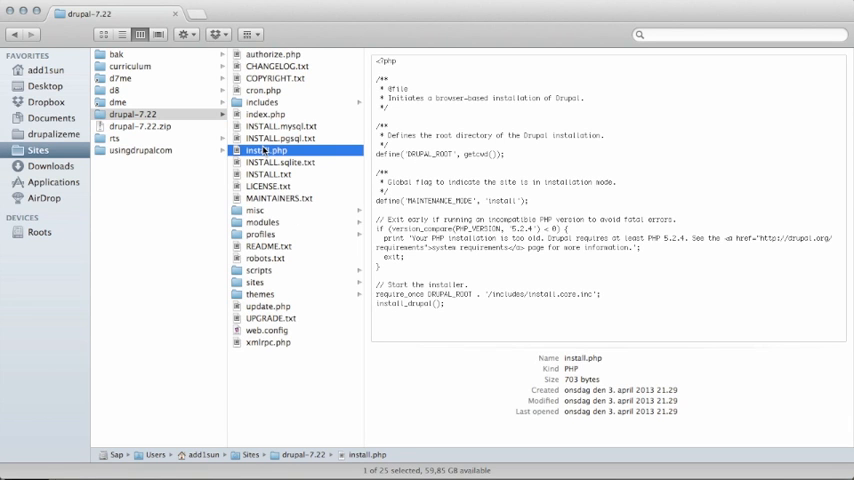
# Preview the source code of update.php in the drupal-7.22 folder.
pyautogui.click(268, 306)
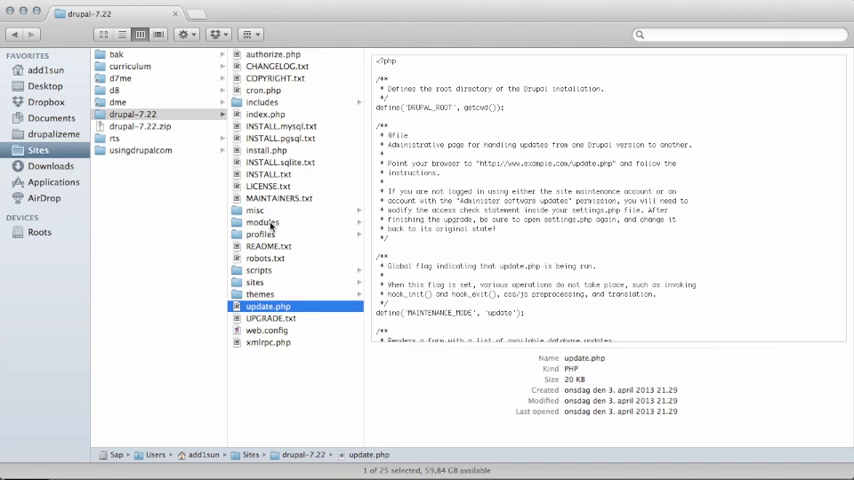
# Show the themes folder listing bartik, engines, garland, README.txt, seven and stark.
pyautogui.click(260, 294)
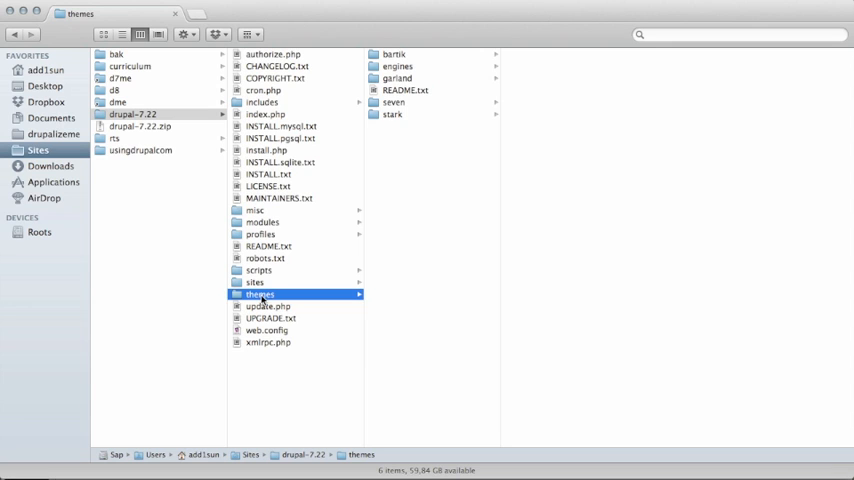
# Browse sites > all in drupal-7.22 and look into its modules and themes subfolders.
pyautogui.click(256, 282)
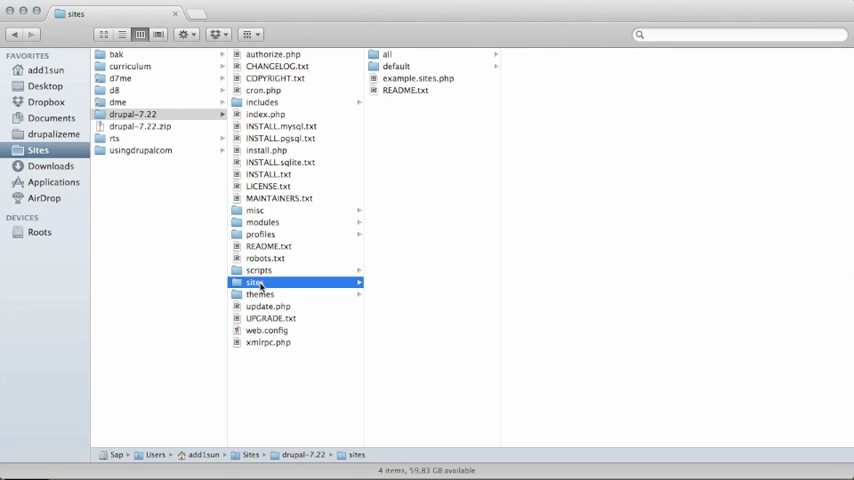
pyautogui.moveTo(408, 166)
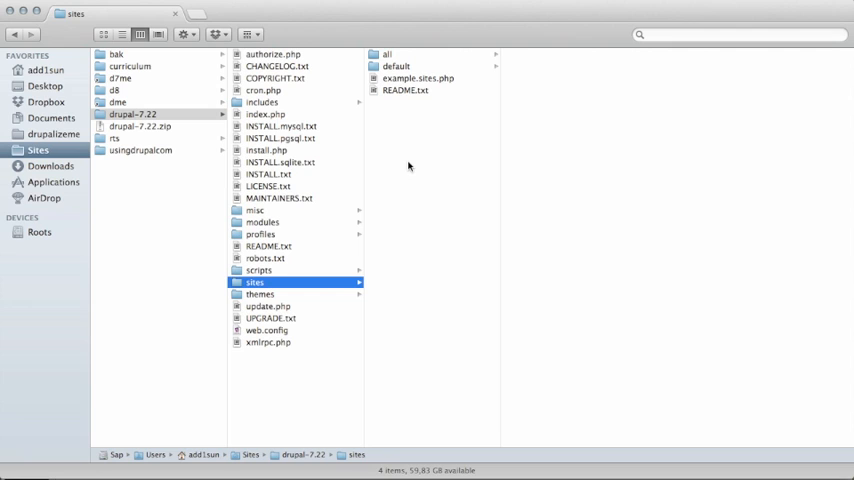
pyautogui.moveTo(400, 48)
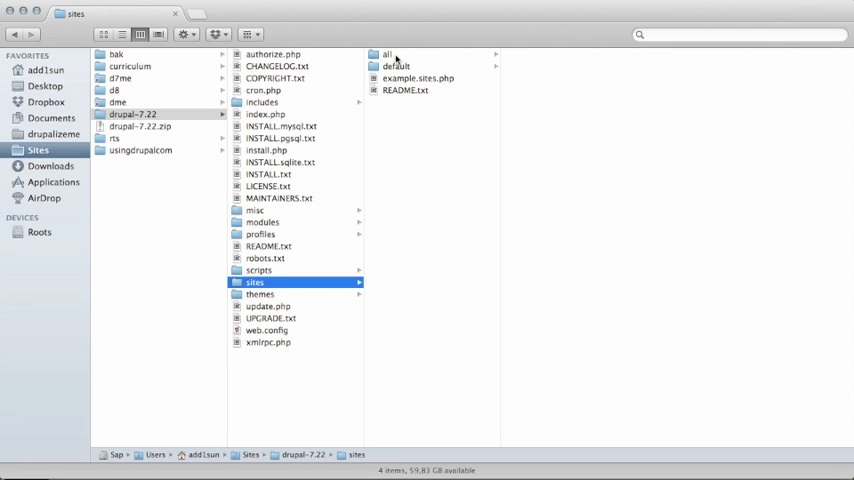
pyautogui.click(384, 54)
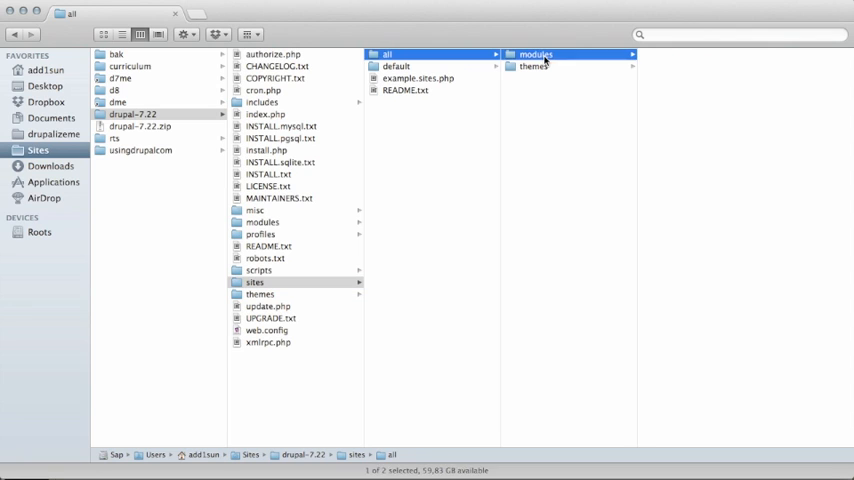
pyautogui.click(552, 66)
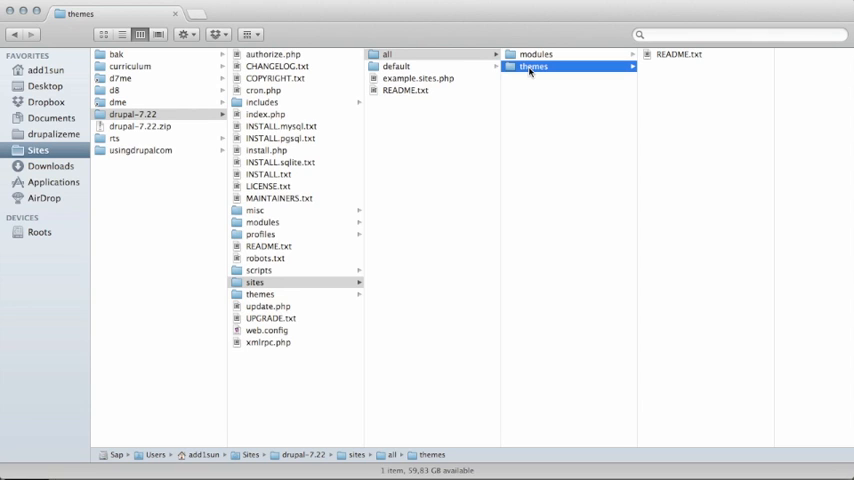
pyautogui.moveTo(544, 64)
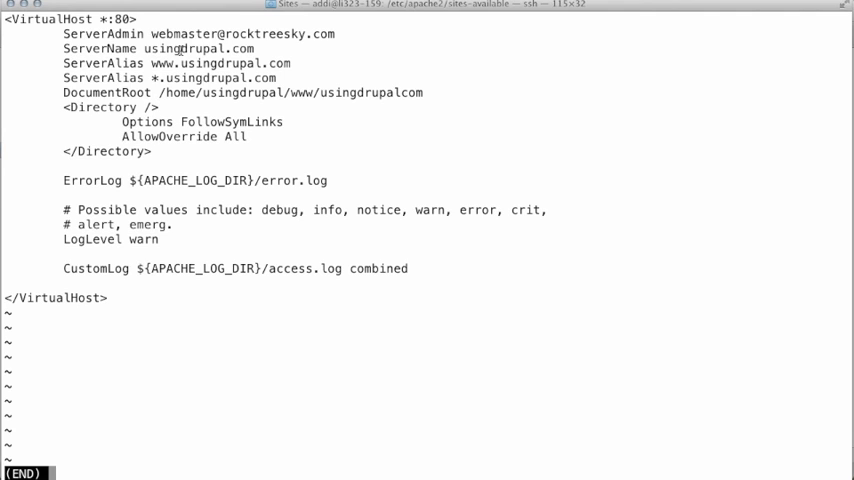
pyautogui.moveTo(168, 80)
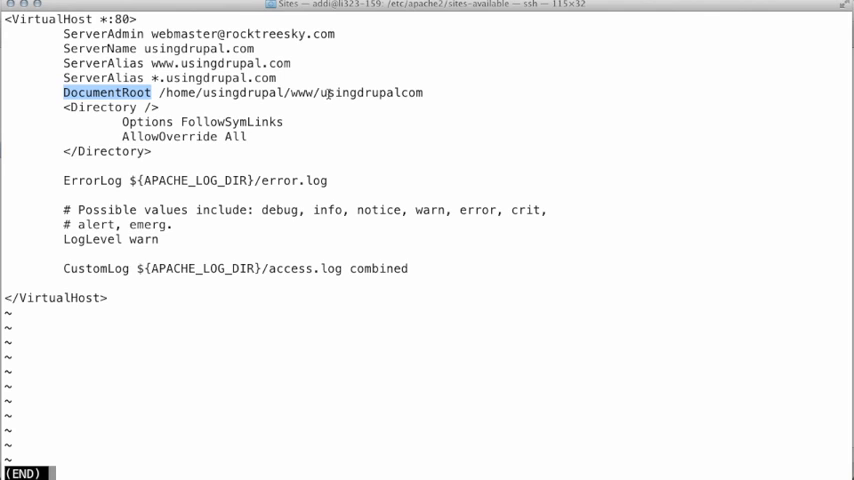
pyautogui.moveTo(336, 100)
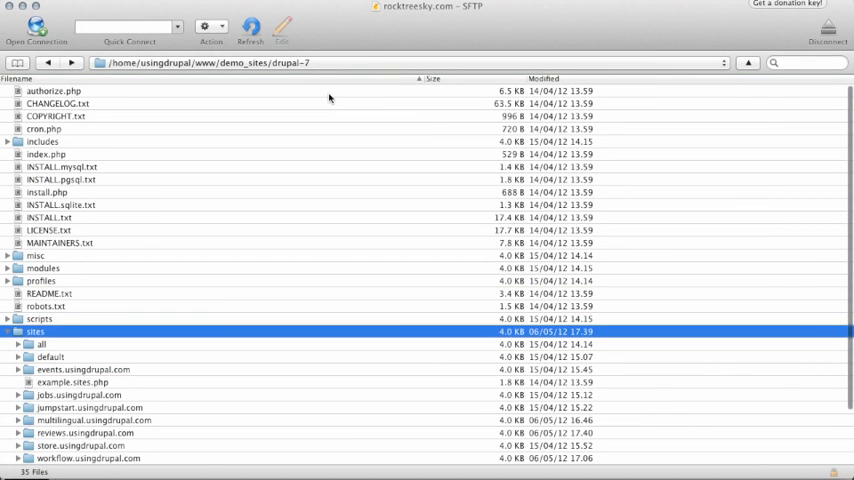
# Scroll to the server's sites folder and expand then collapse the all folder.
pyautogui.scroll(-3)
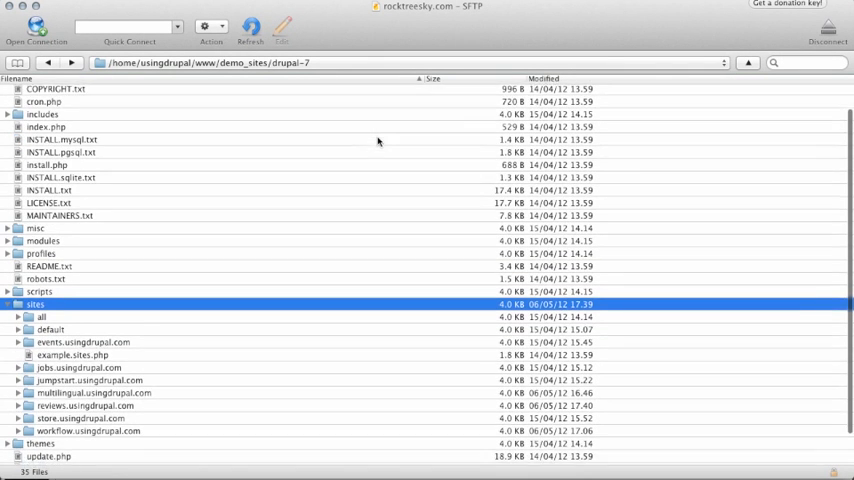
pyautogui.scroll(-3)
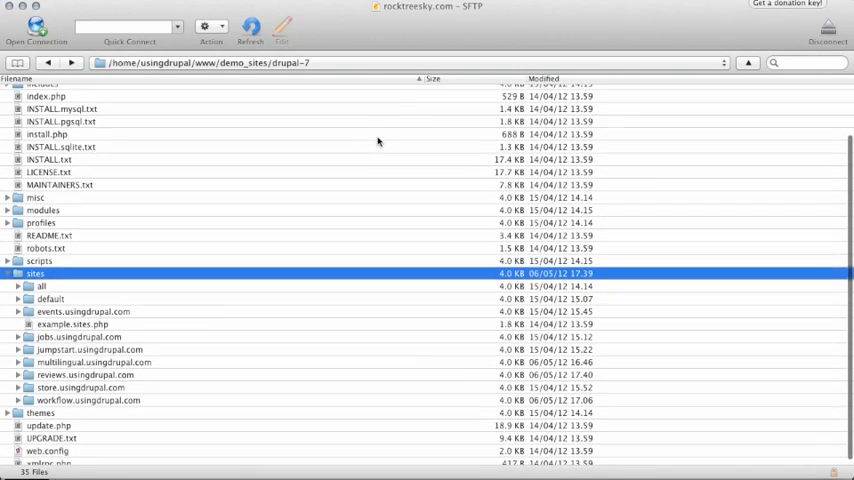
pyautogui.scroll(-3)
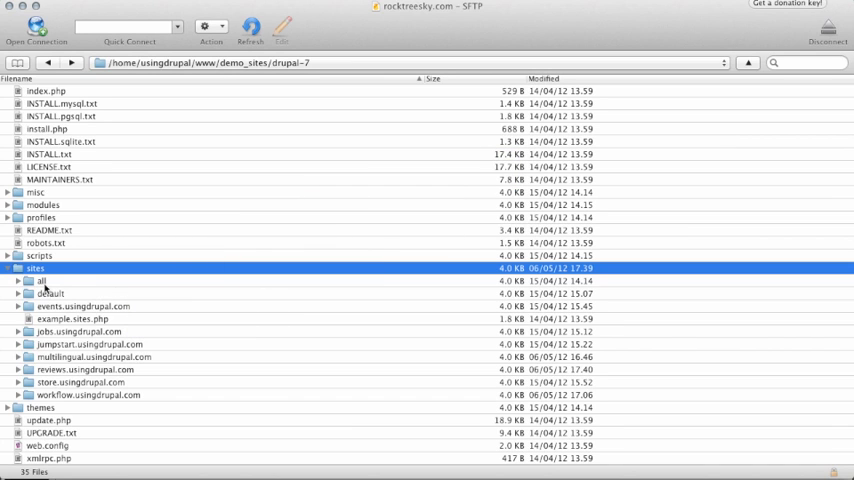
pyautogui.click(22, 282)
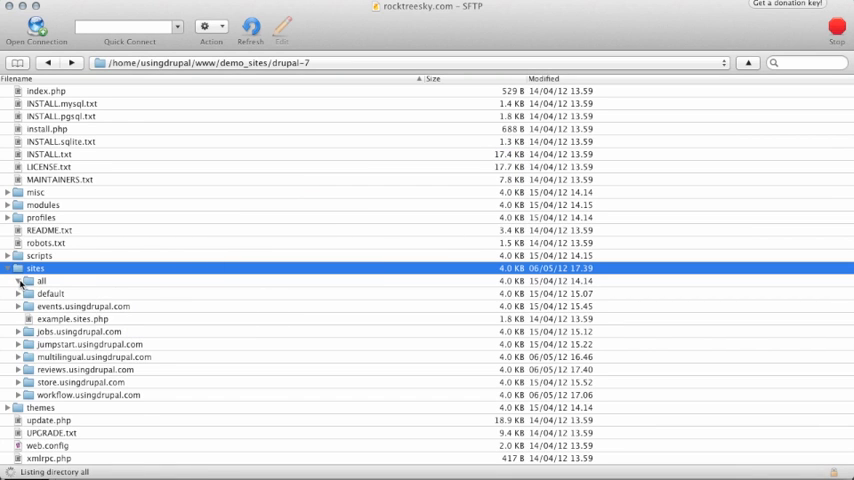
pyautogui.click(30, 282)
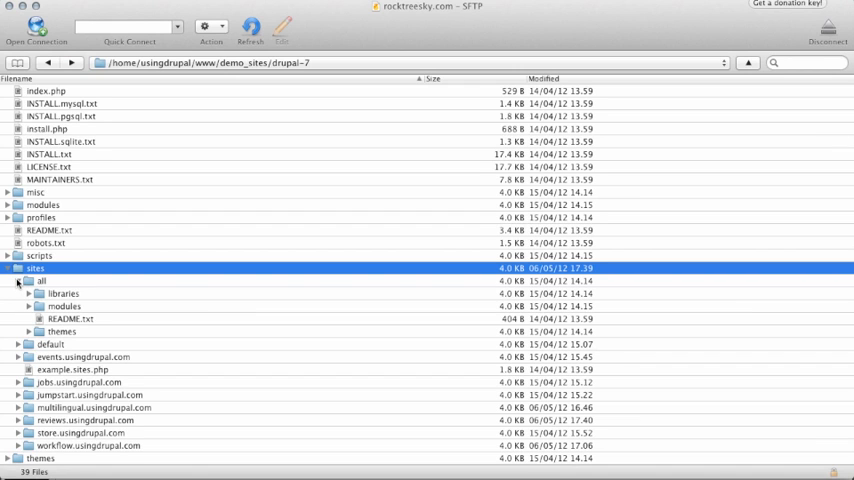
pyautogui.click(30, 280)
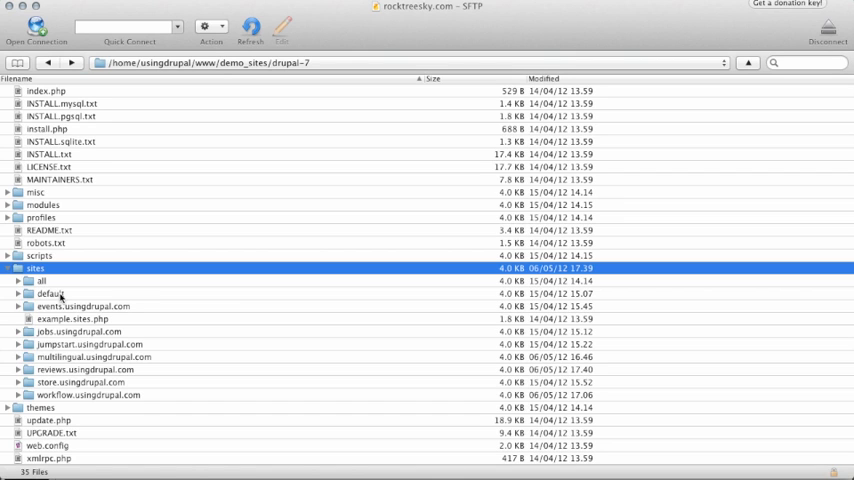
pyautogui.moveTo(50, 292)
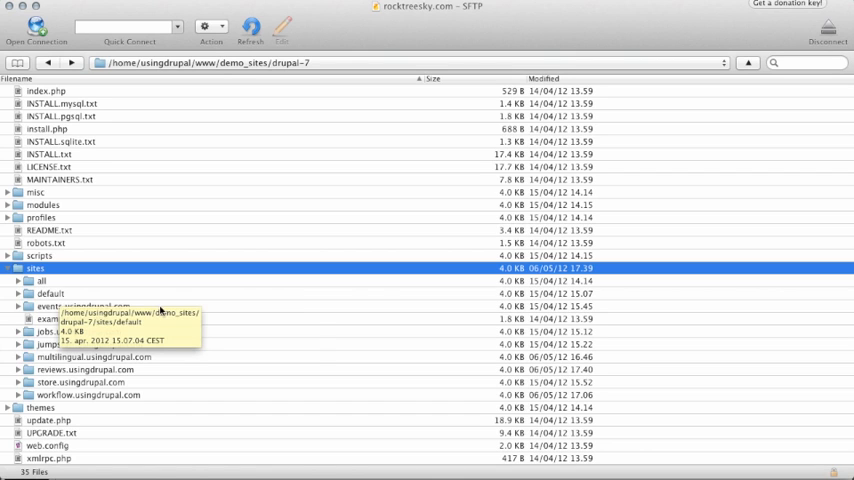
pyautogui.moveTo(62, 306)
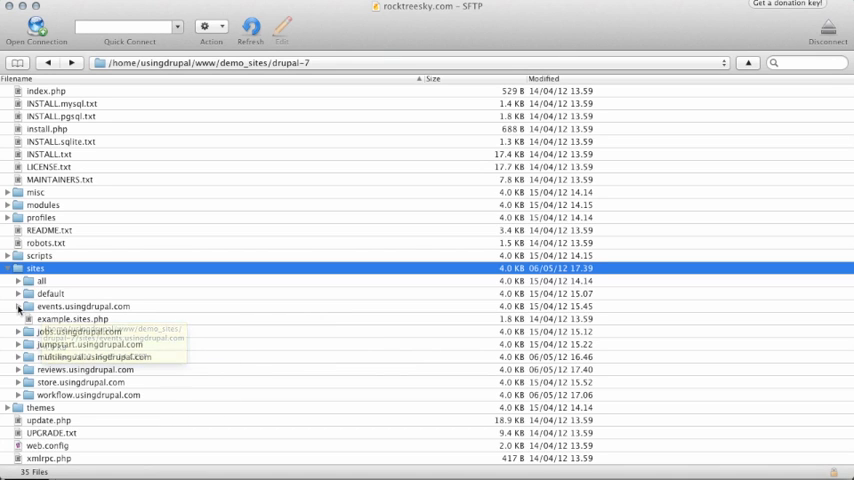
# Expand events.usingdrupal.com to reveal its files and settings.php, then collapse it.
pyautogui.click(30, 304)
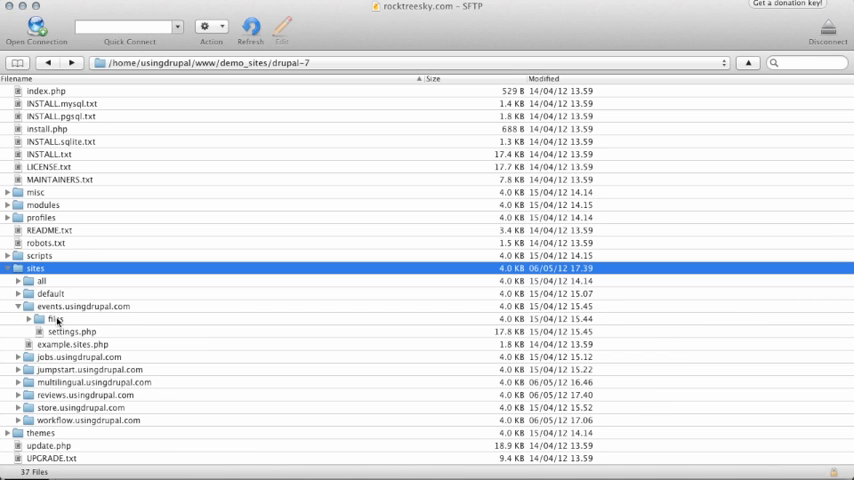
pyautogui.moveTo(56, 320)
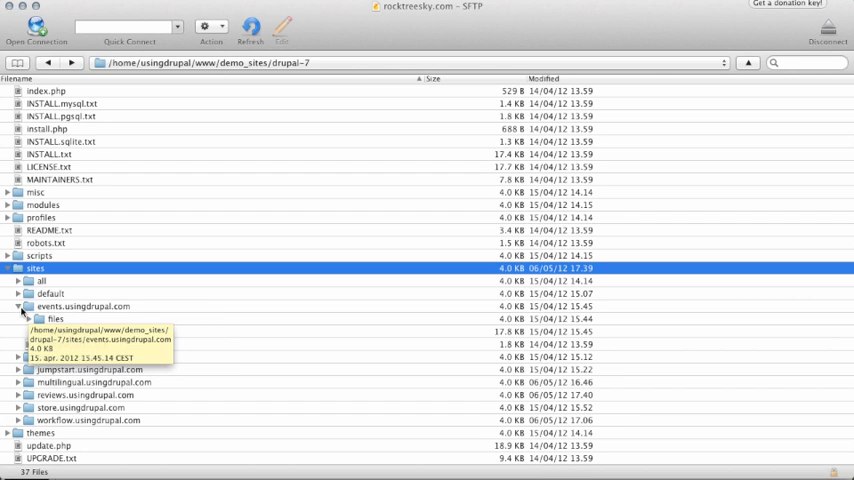
pyautogui.click(20, 306)
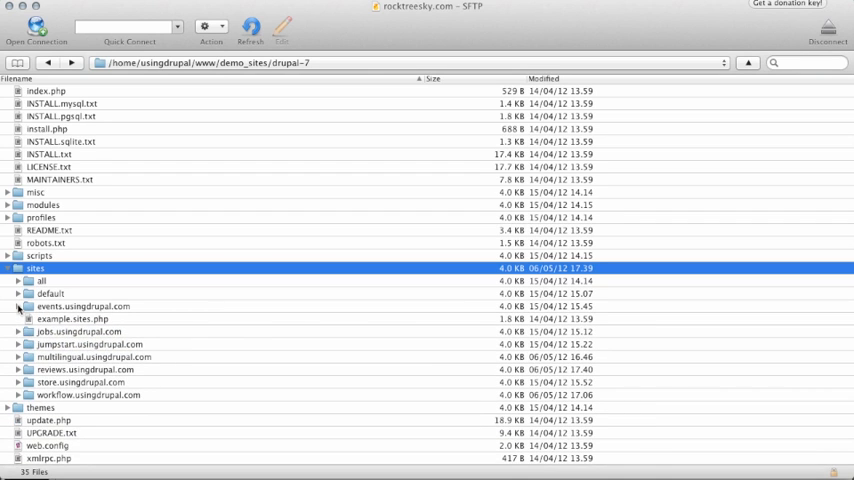